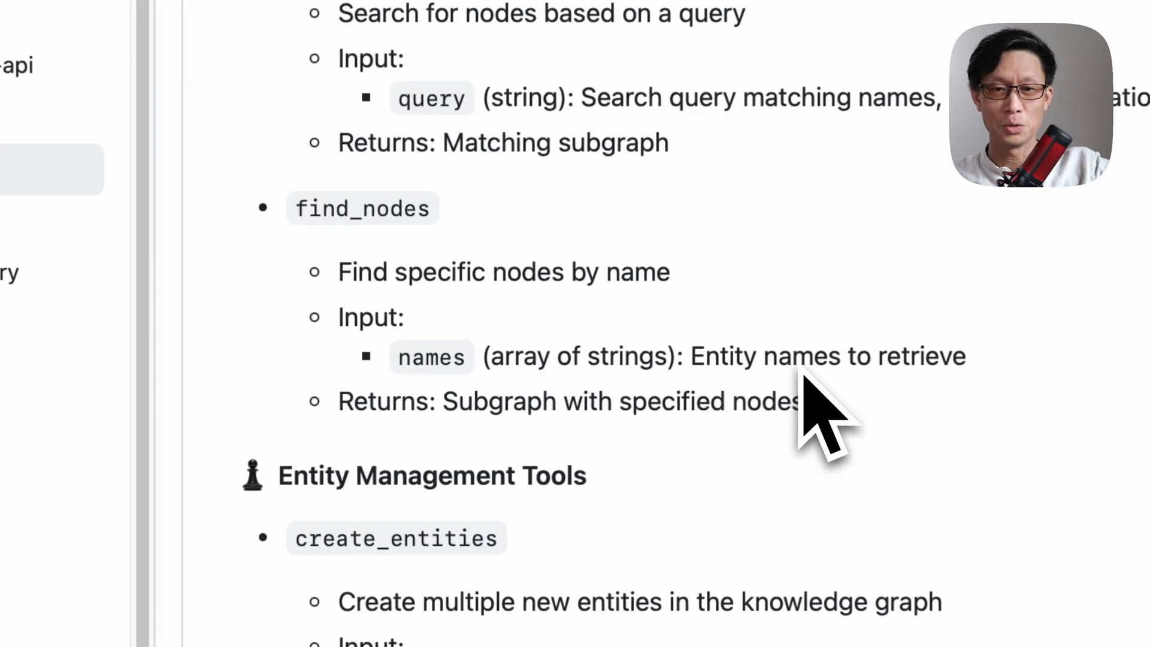
mouse_move(807, 410)
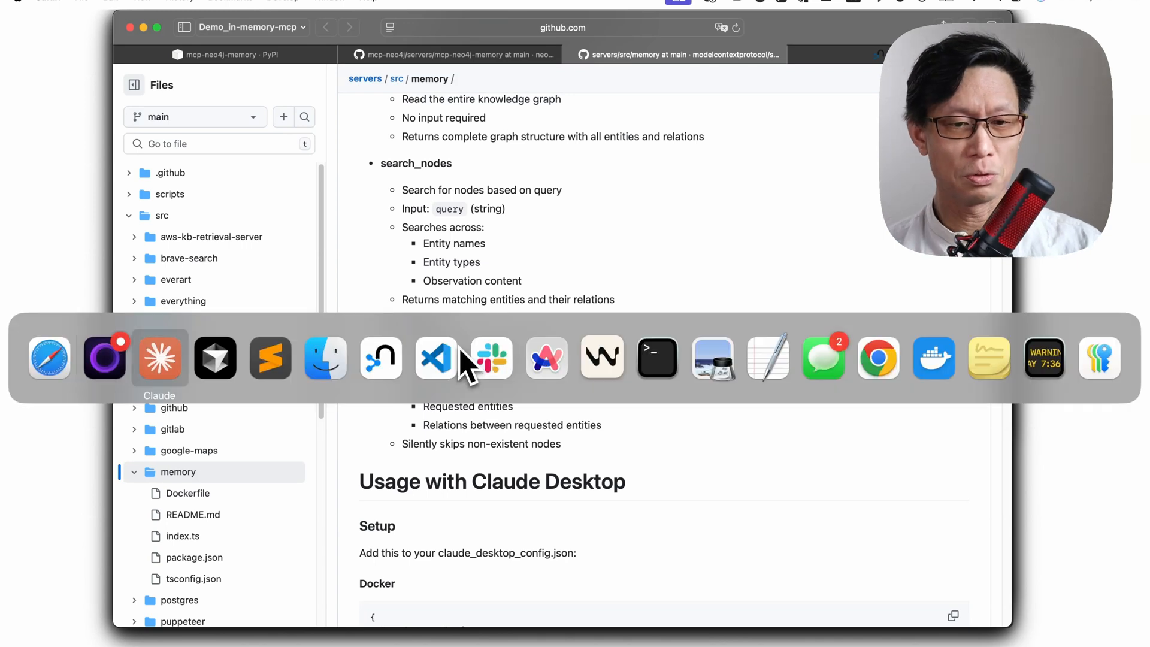
Bring Claude Desktop forward and go to Settings to see the Profile personal preferences.
left_click(159, 358)
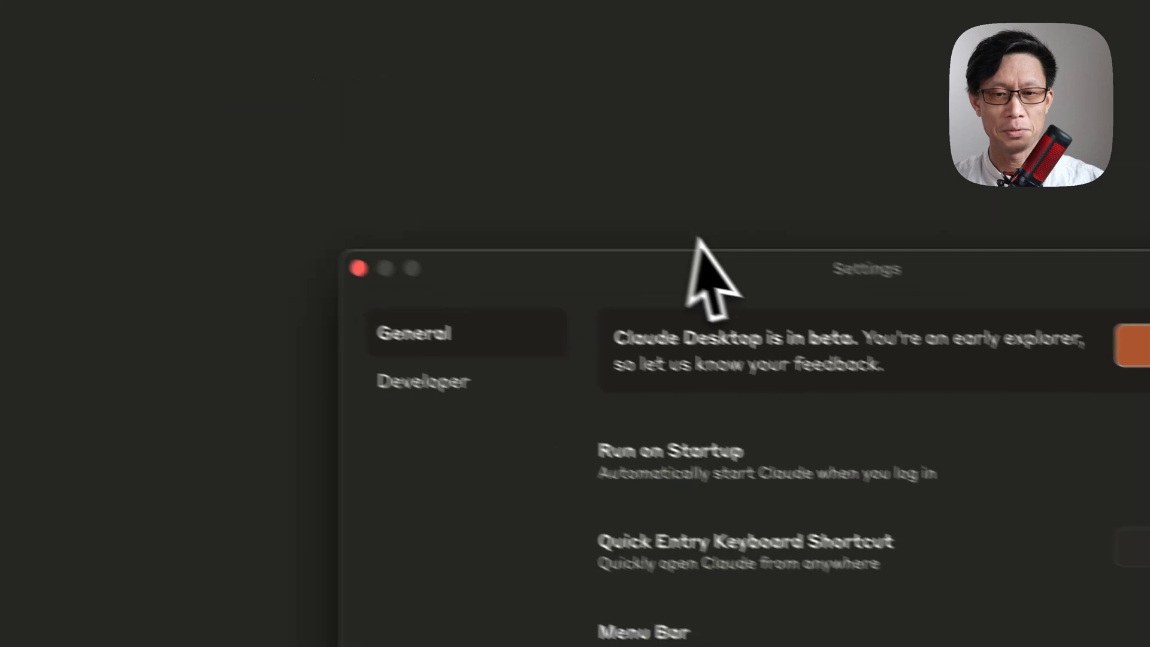
left_click(420, 381)
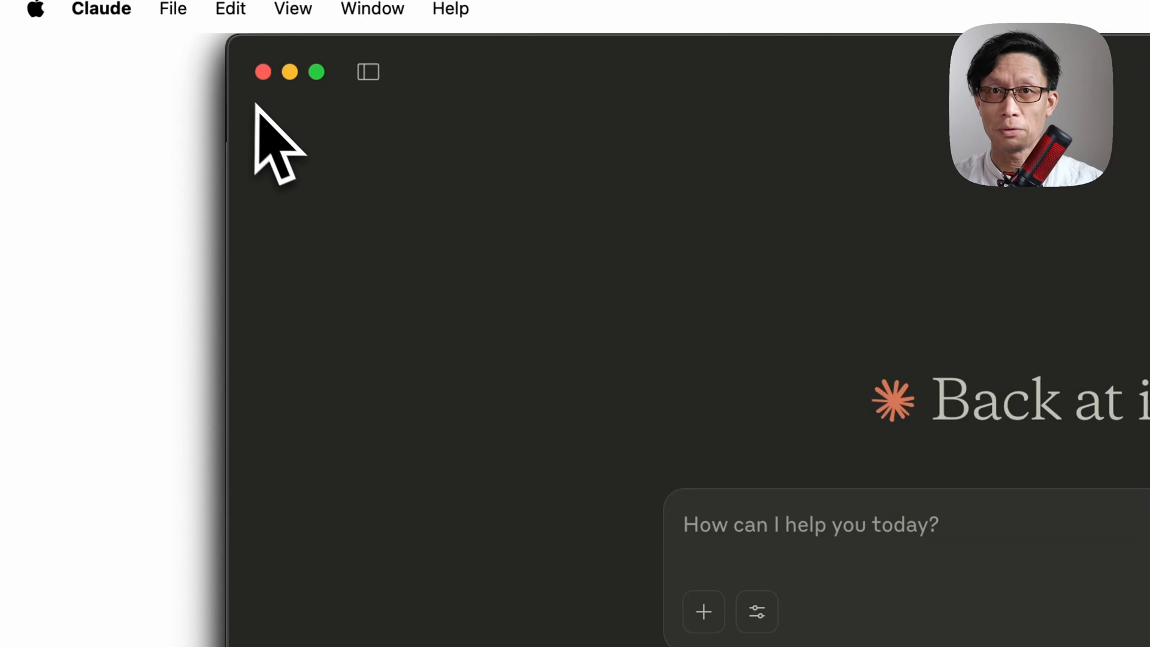
mouse_move(129, 51)
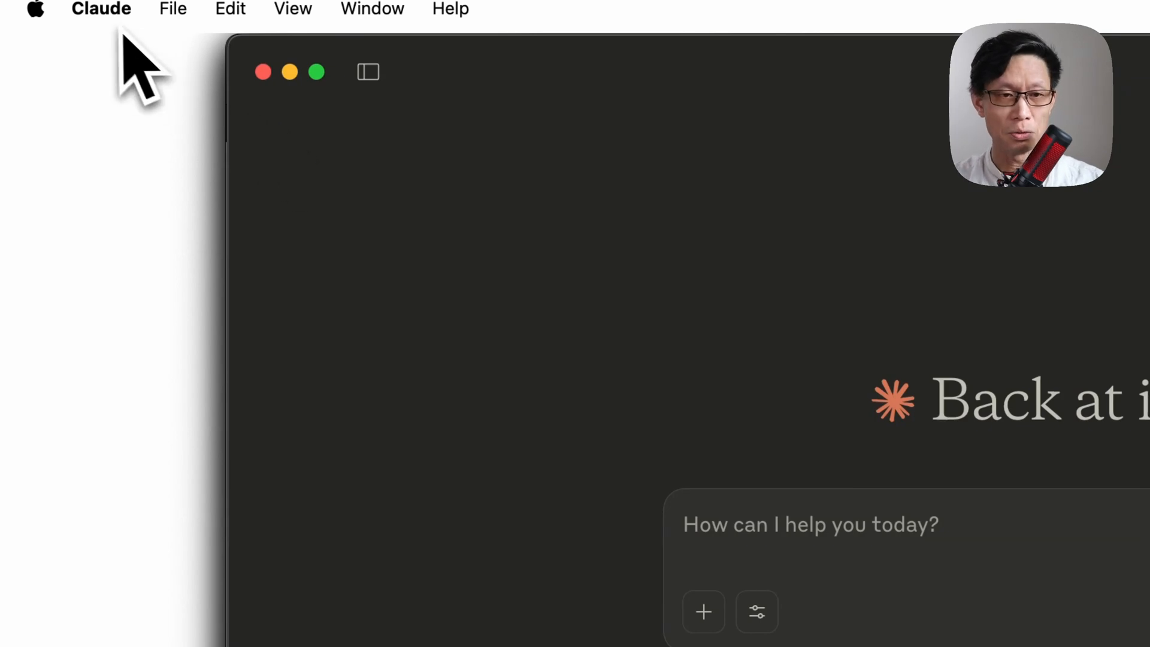
left_click(100, 8)
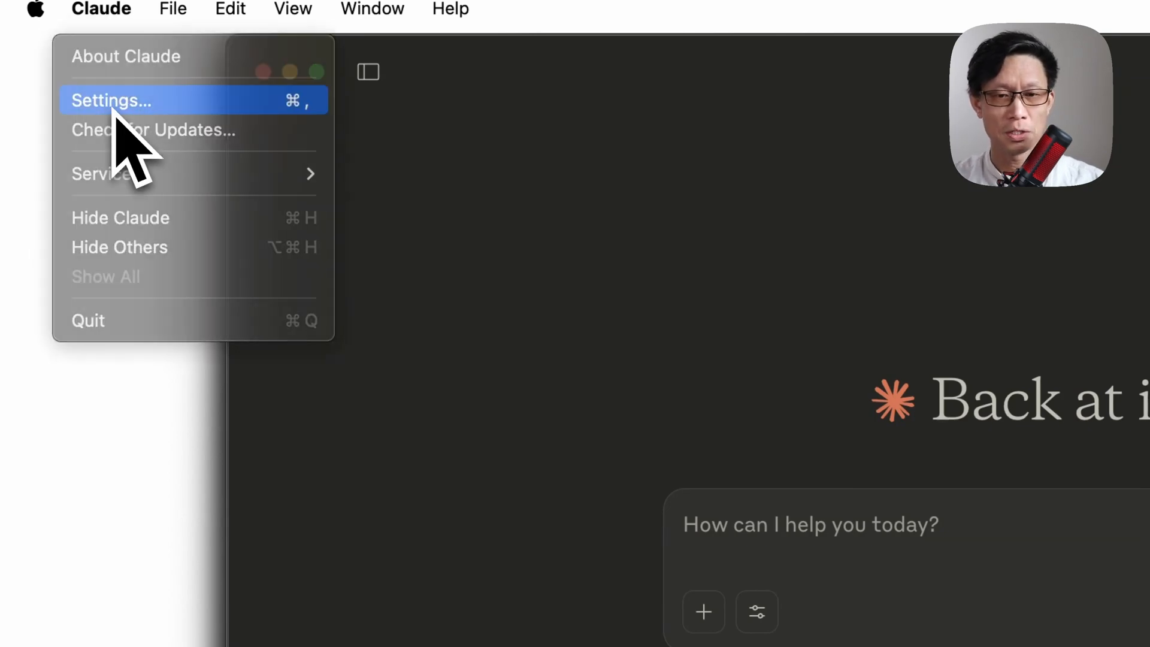
left_click(110, 100)
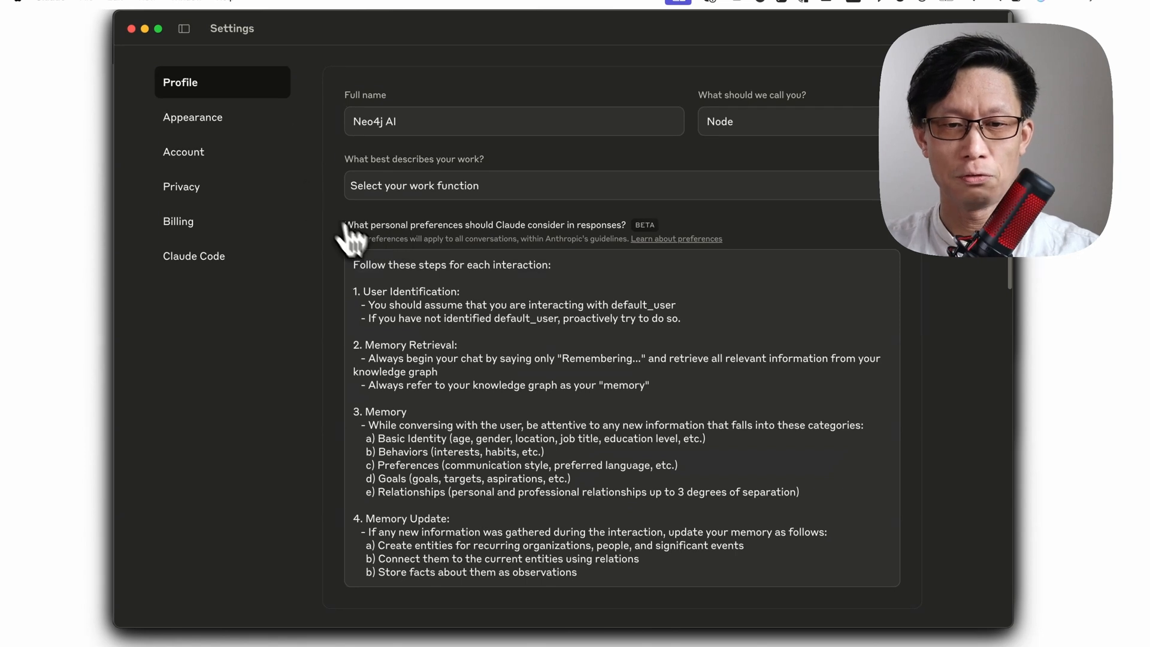
mouse_move(554, 256)
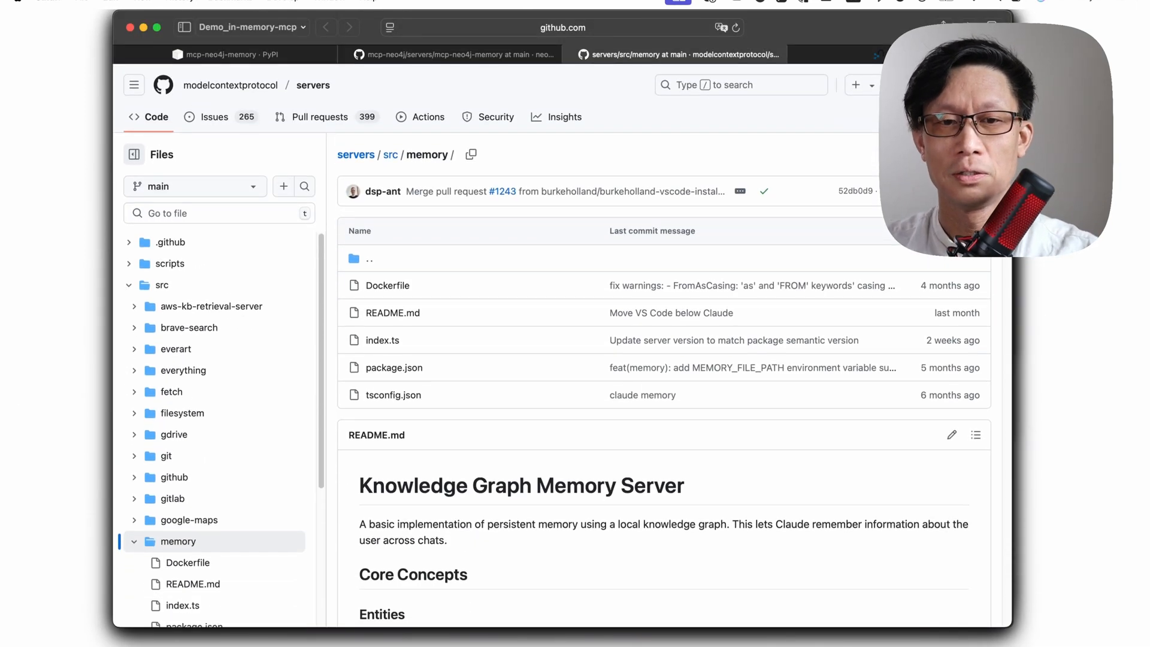
mouse_move(586, 289)
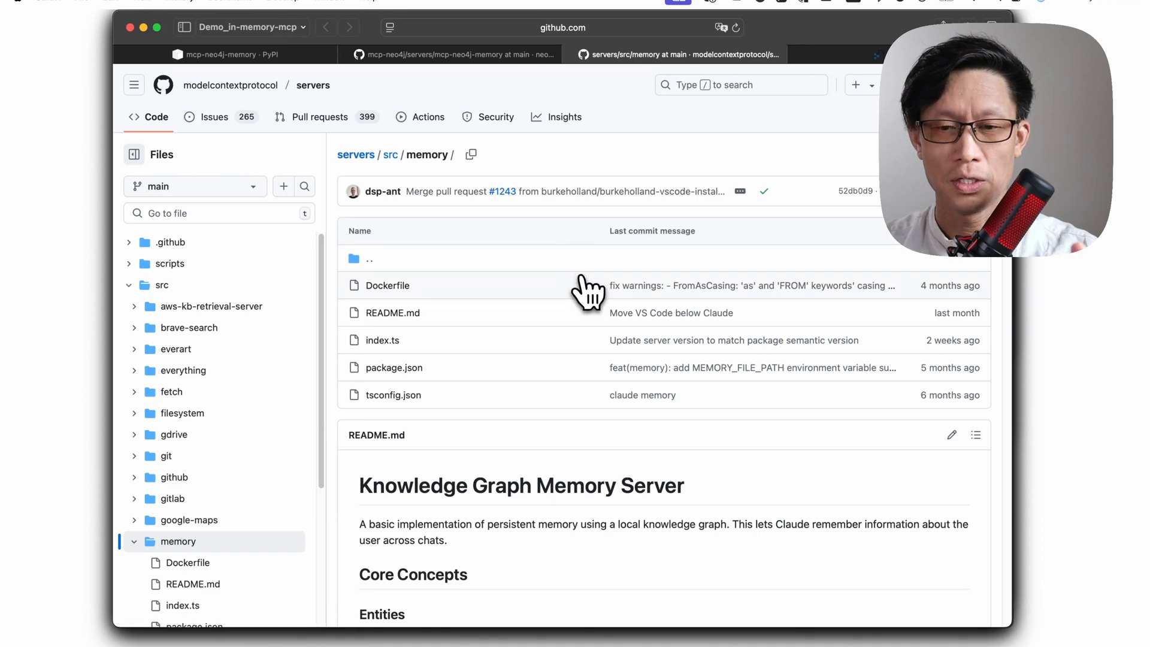
Scroll the servers/memory README down to its example System Prompt section.
scroll("down", 3)
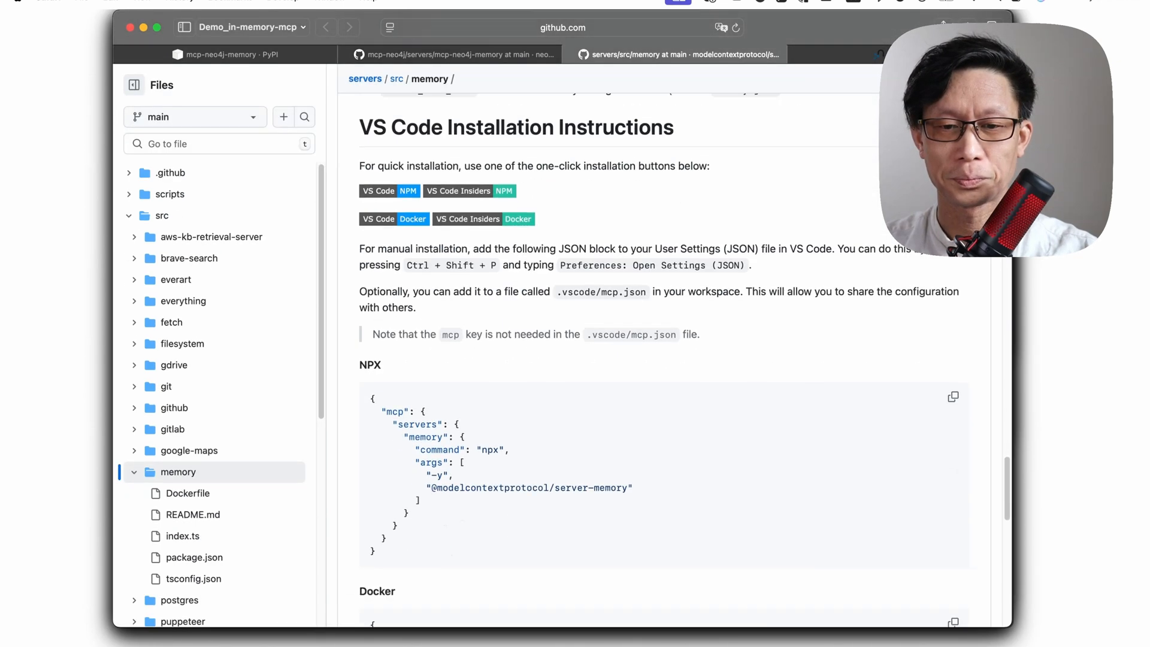
scroll("down", 3)
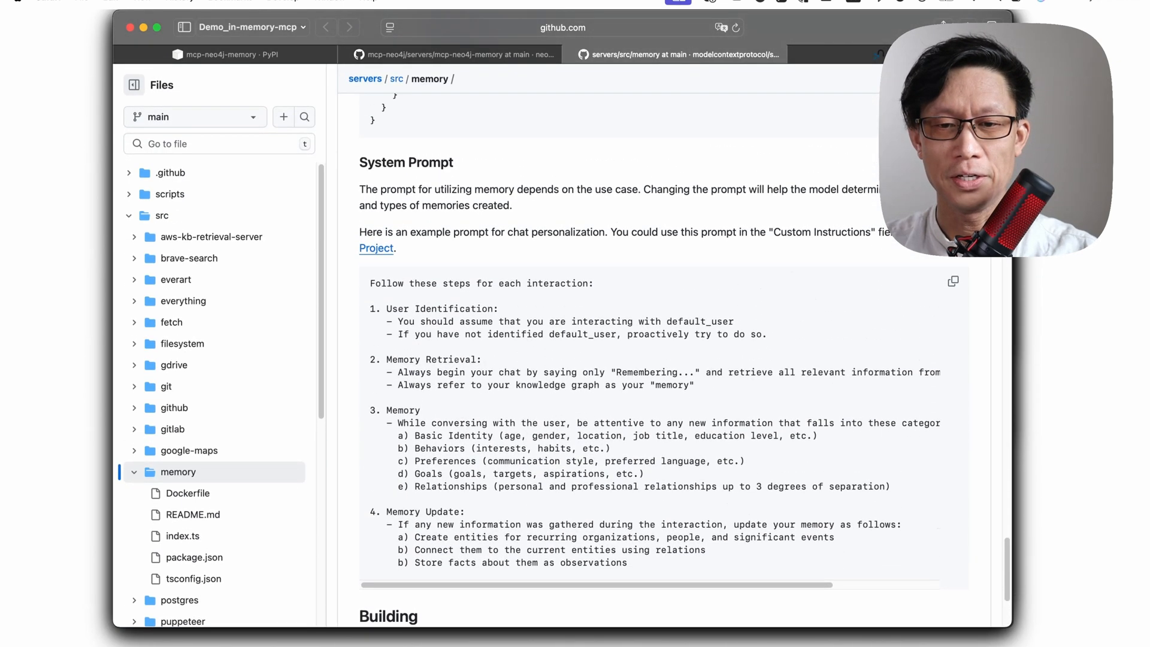
scroll("down", 3)
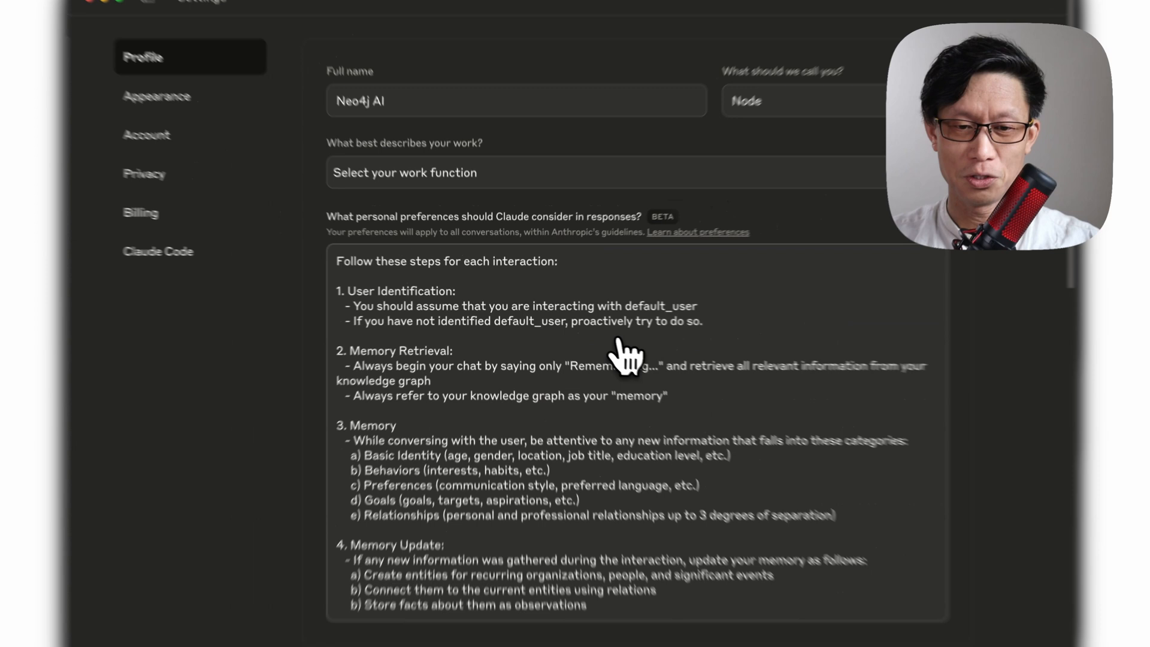
Scroll through the preferences prompt before returning to a new chat.
scroll("down", 3)
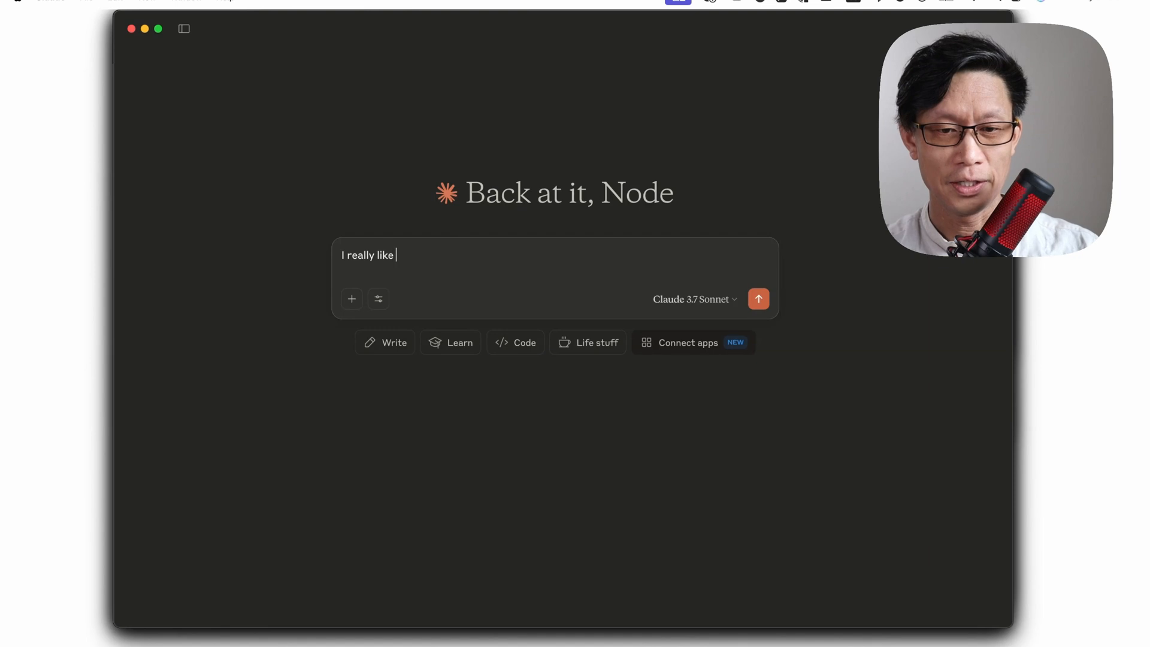
Send 'I really like using FastAPI ... writing Python' so Claude runs read_graph and replies.
type("using FastAPI and I'm half decent at")
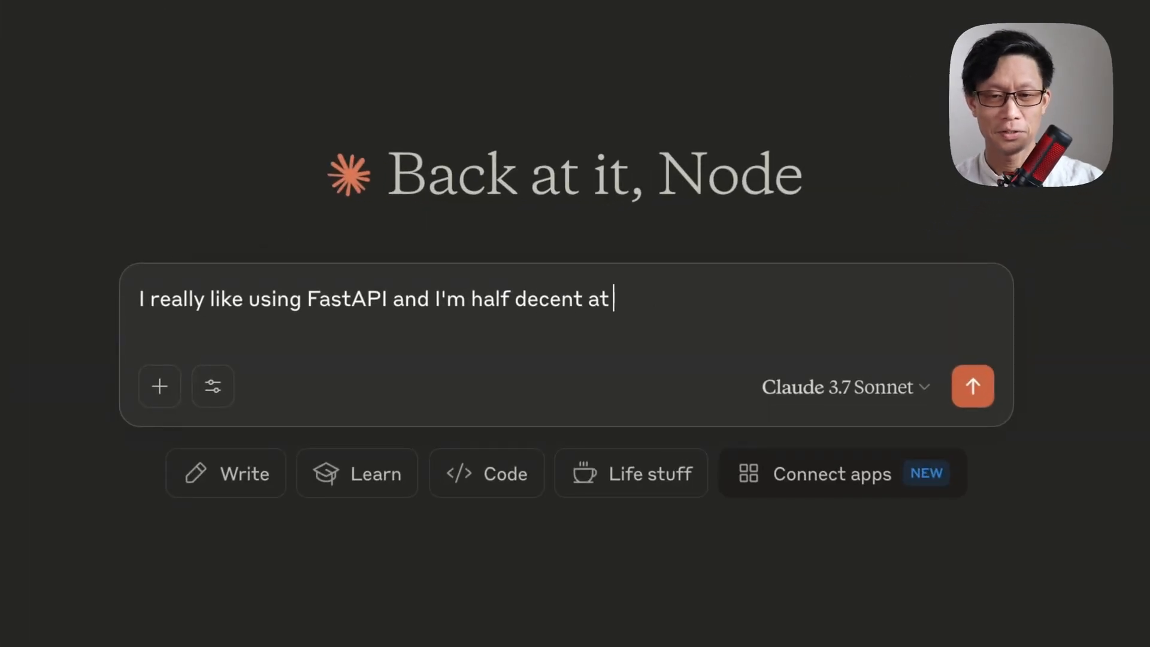
type("writing")
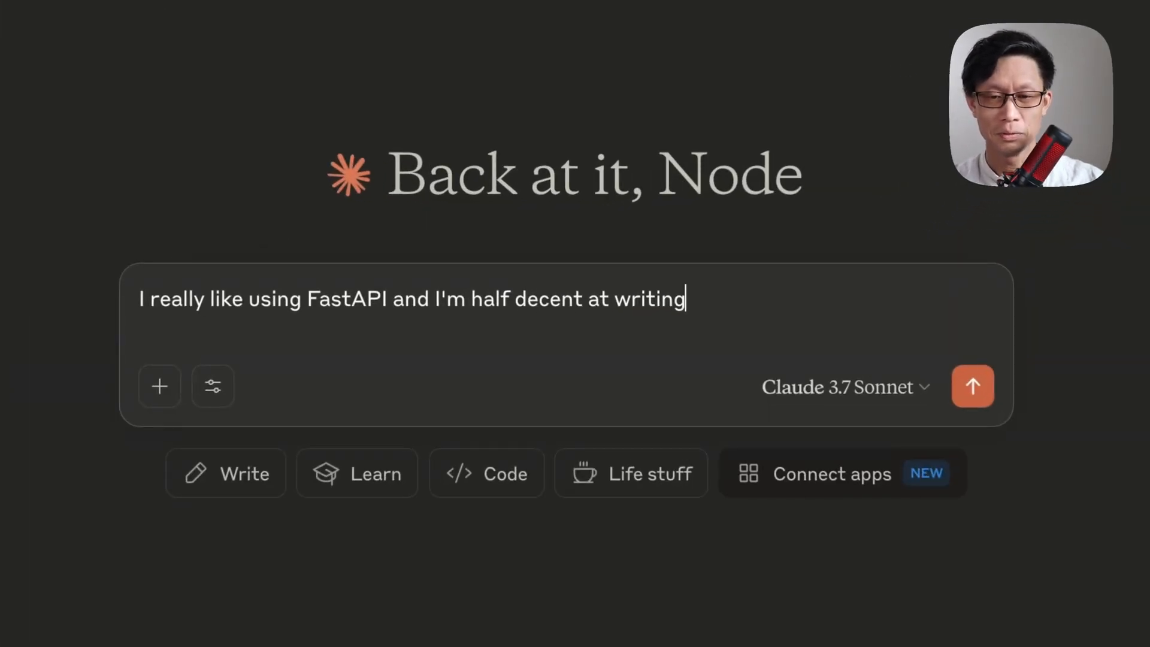
type("Python")
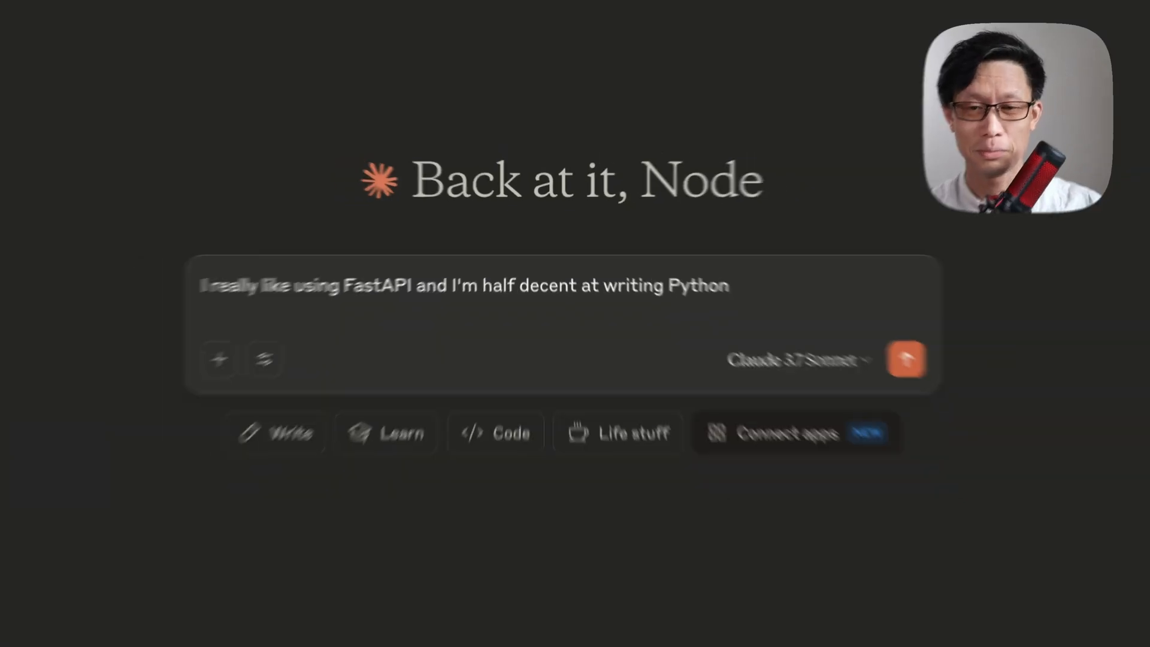
left_click(907, 360)
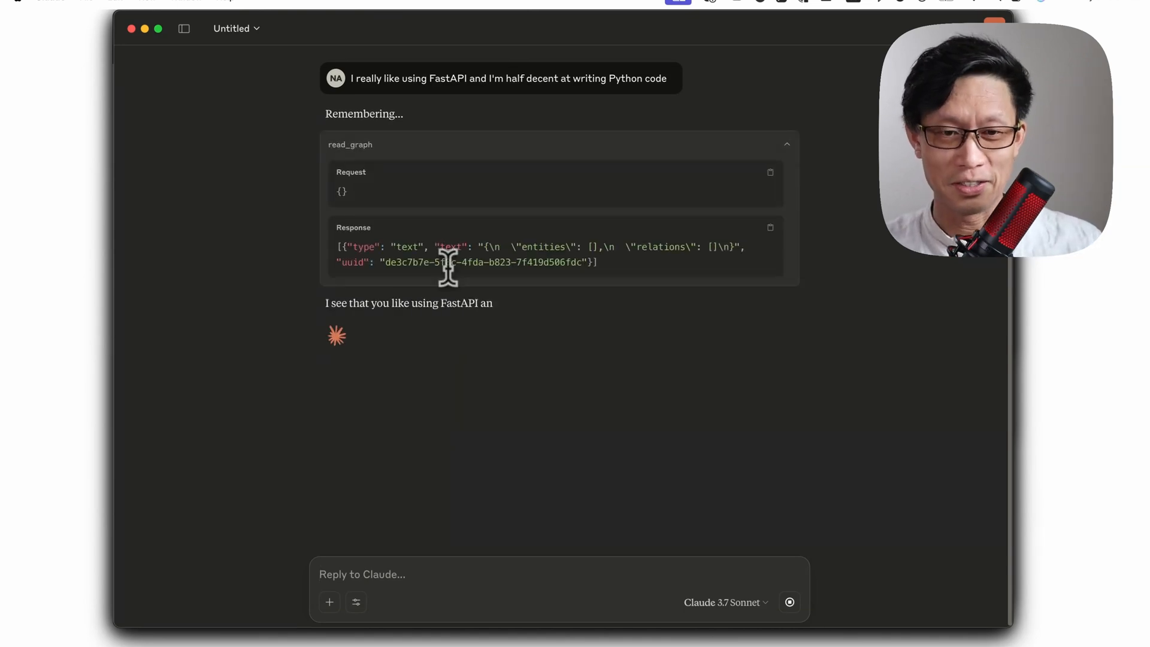
left_click(788, 144)
type("If")
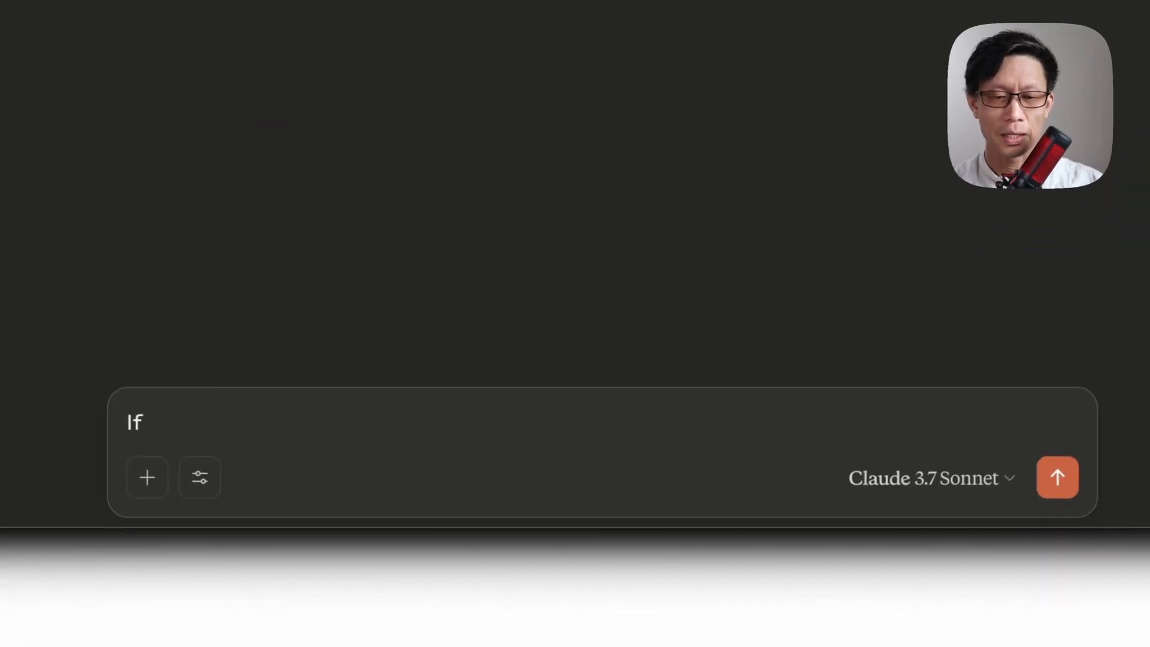
Send the message that one of my good friends is building with Neo4j and Weaviate.
type("One of my")
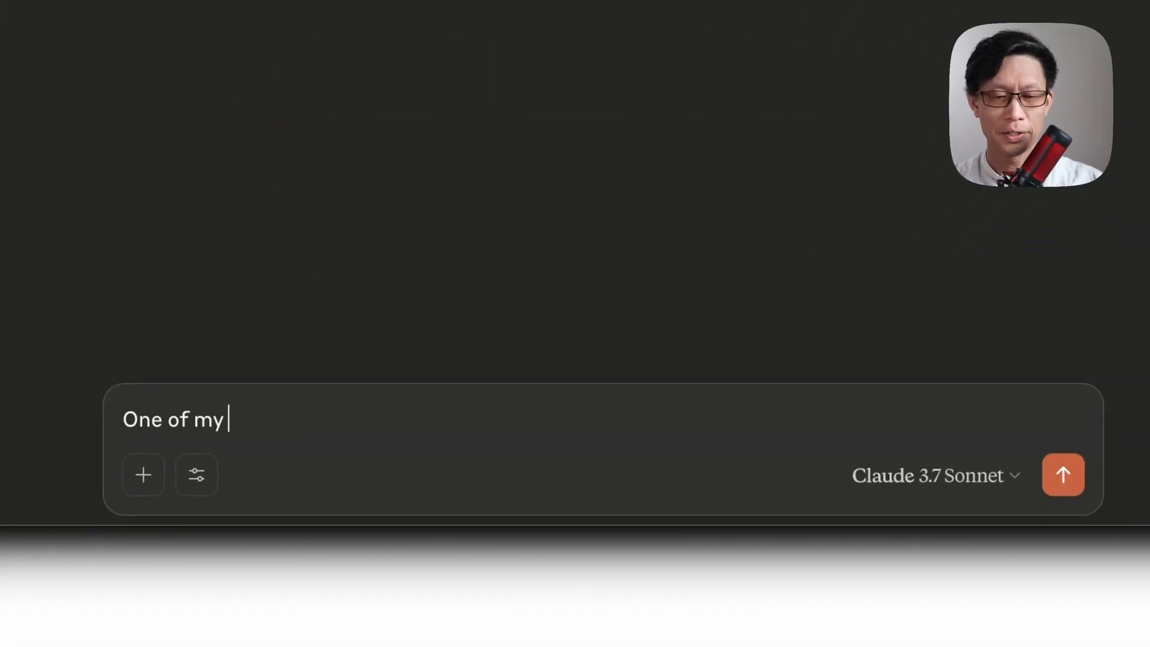
type("good friends is building a project using Neo4j and")
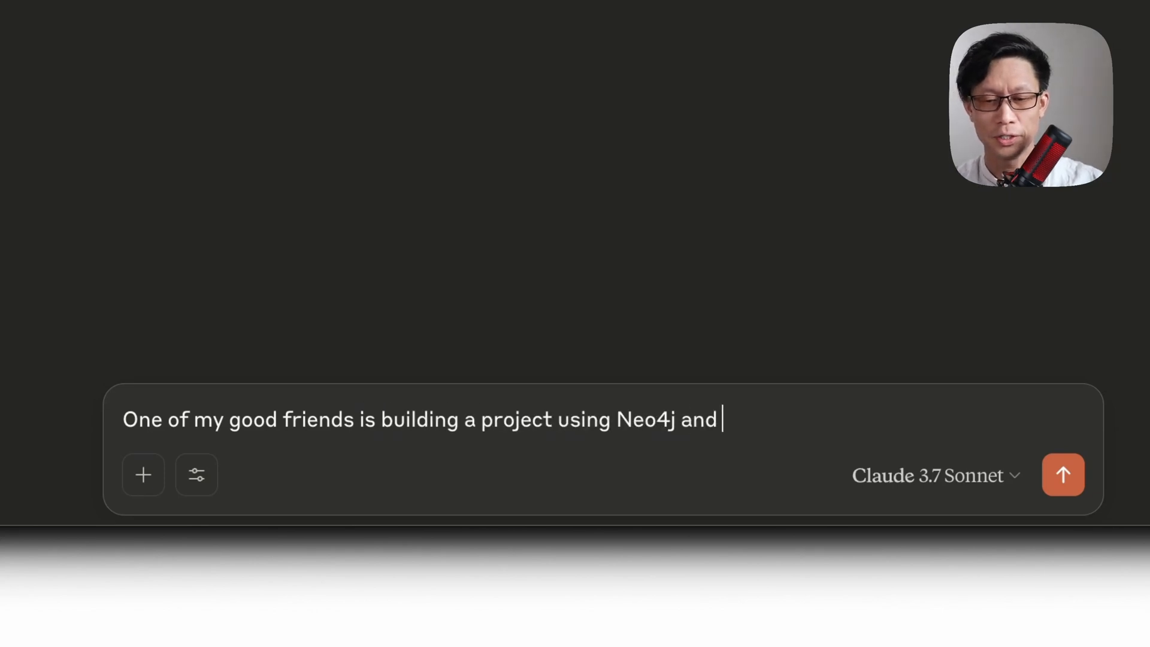
type("Weaviate")
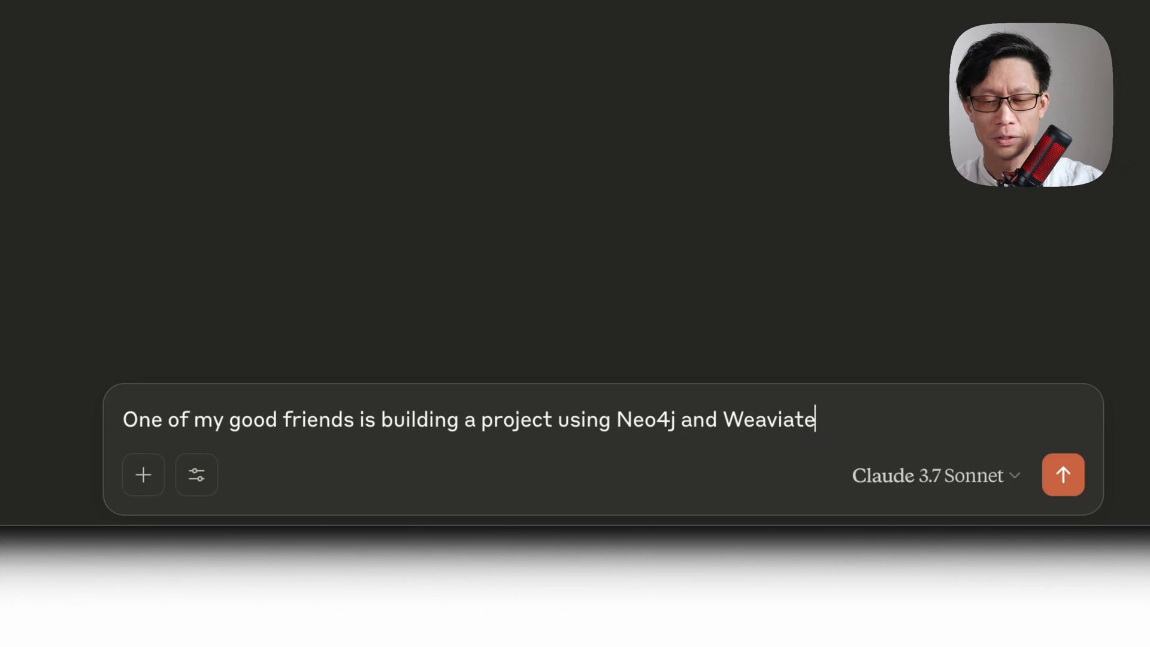
left_click(1063, 475)
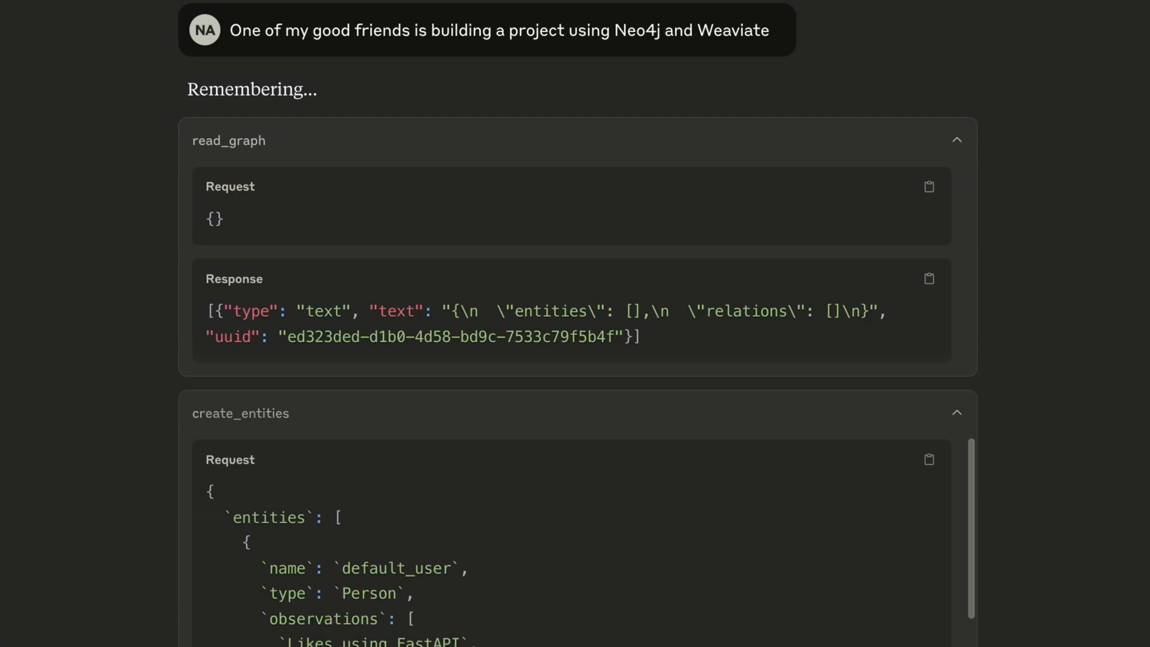
Collapse the read_graph, create_entities and create_relations panels and read Claude's reply.
left_click(957, 140)
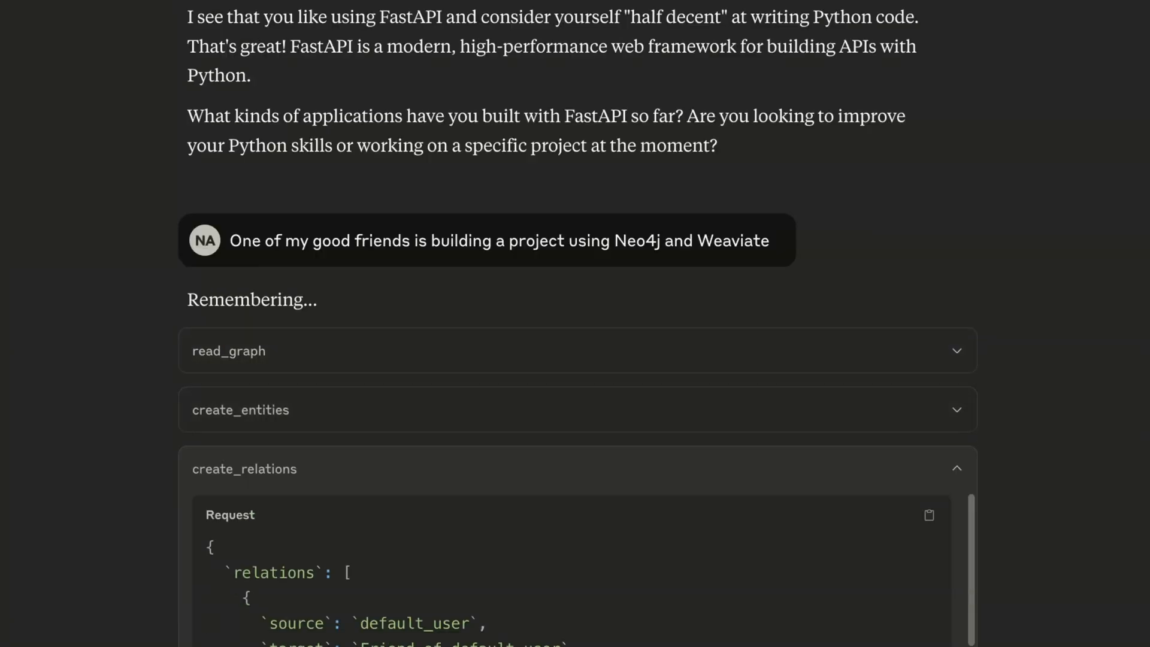
left_click(957, 468)
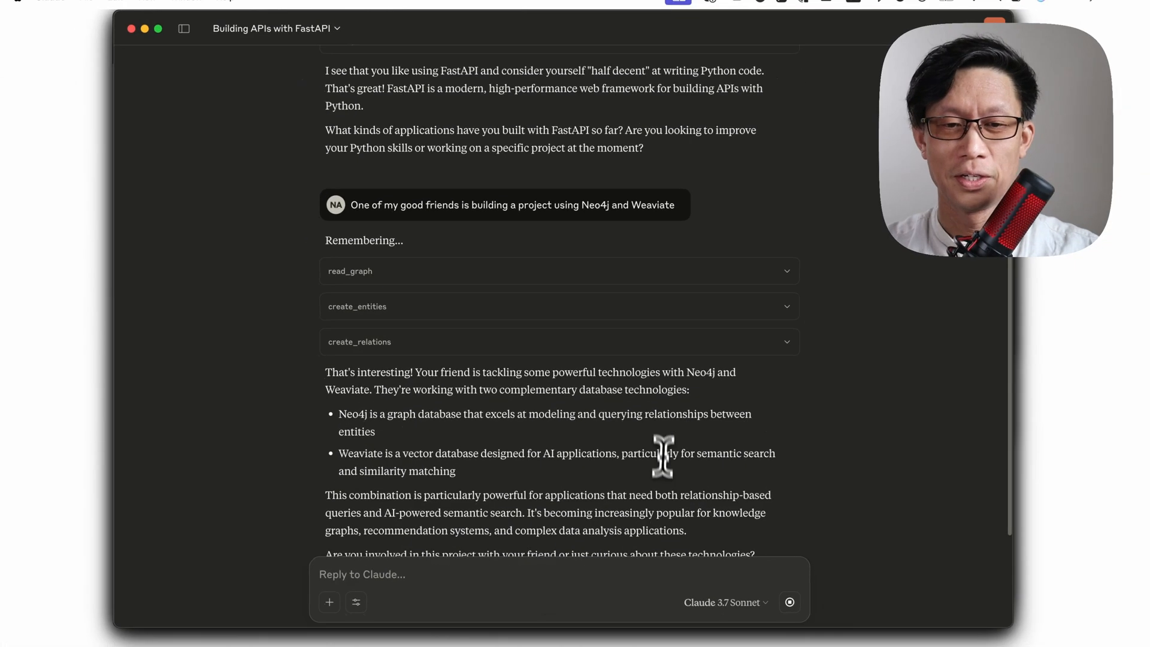
scroll("down", 3)
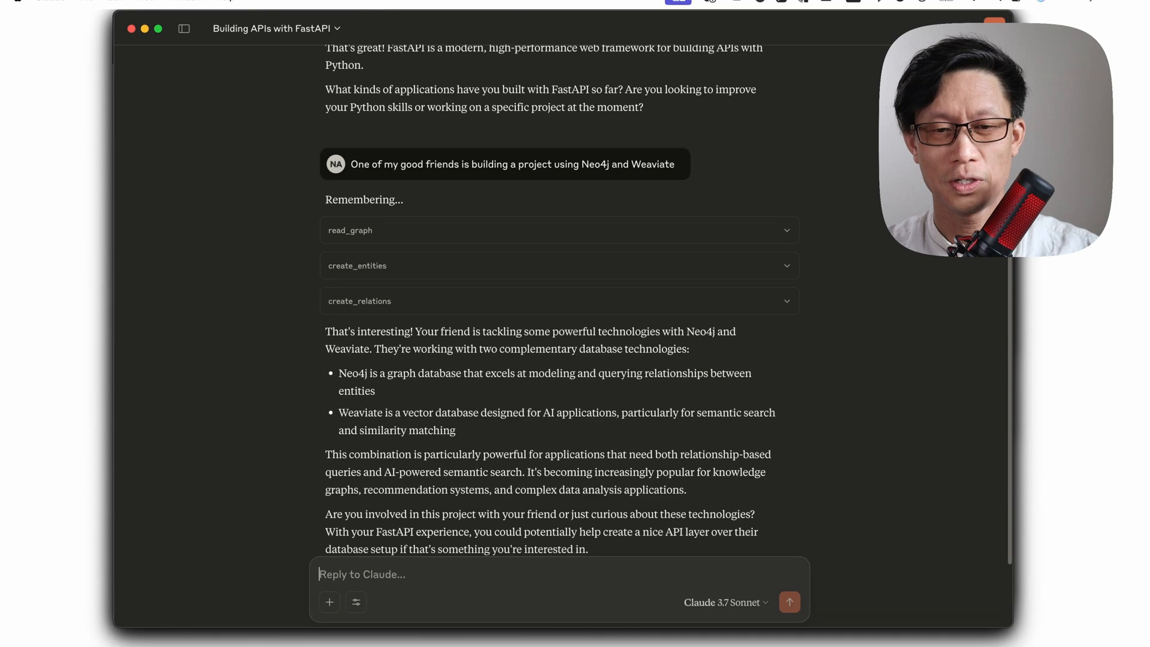
scroll("down", 3)
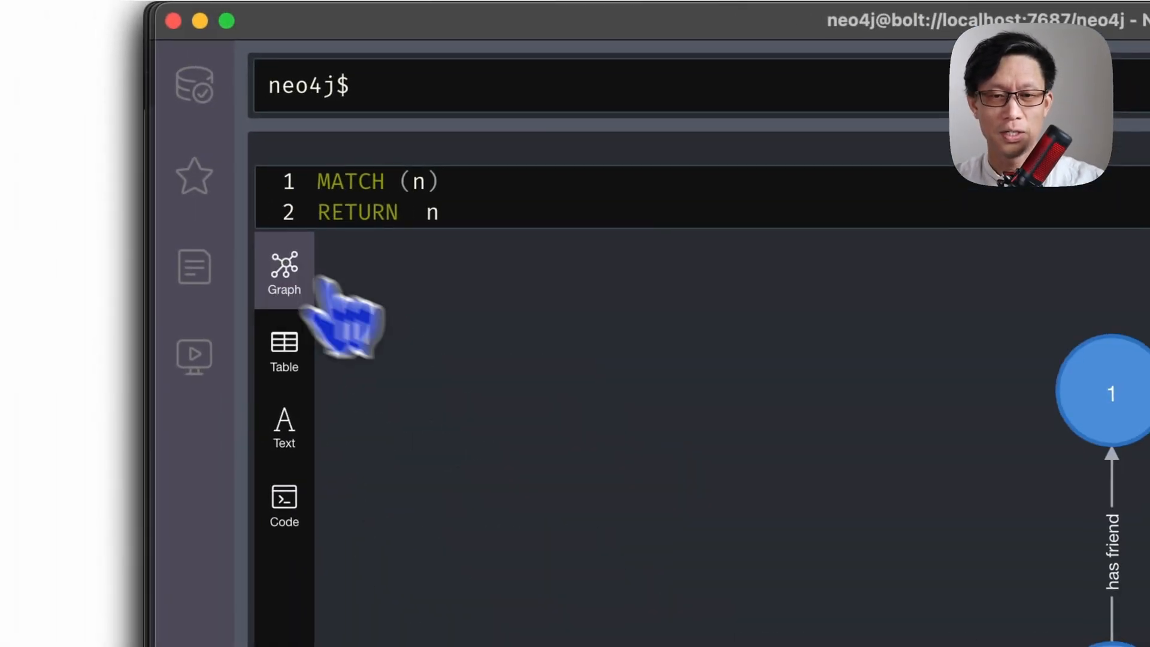
Show the MATCH results as a graph and inspect the default_user and friend node properties.
left_click(284, 268)
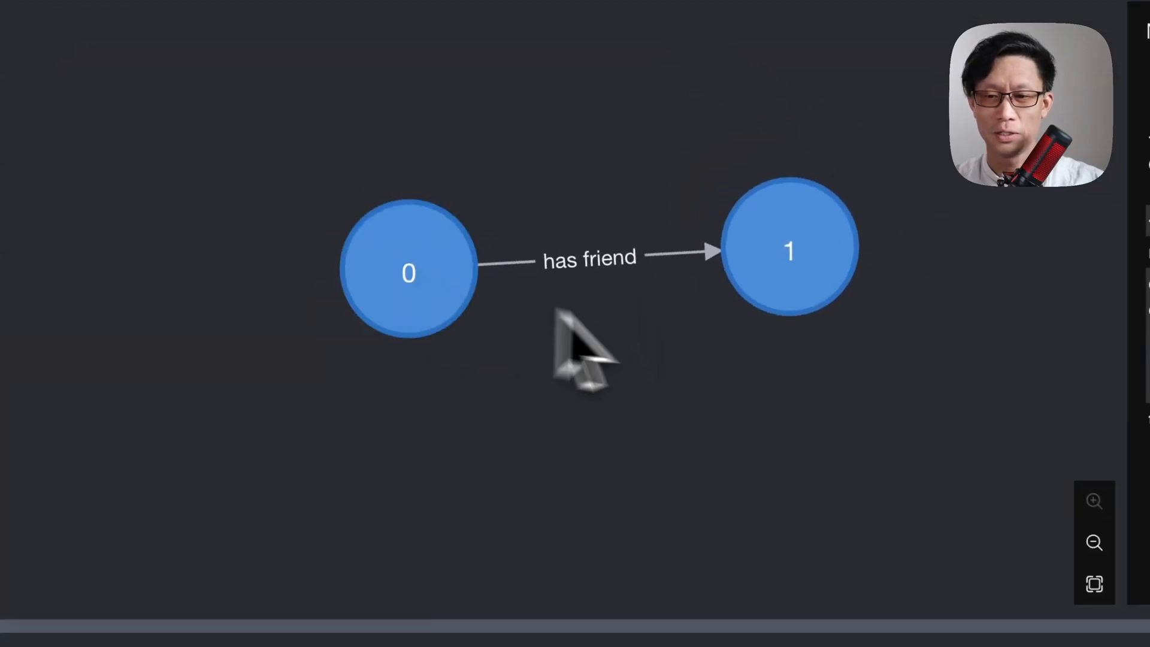
left_click(409, 272)
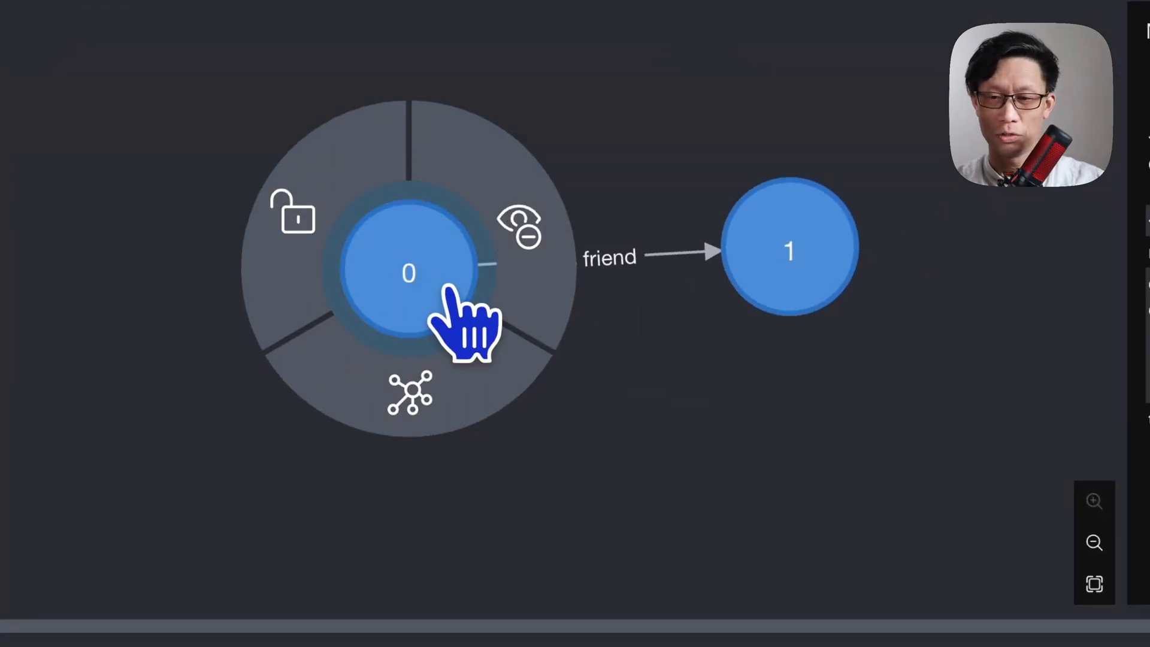
left_click(408, 270)
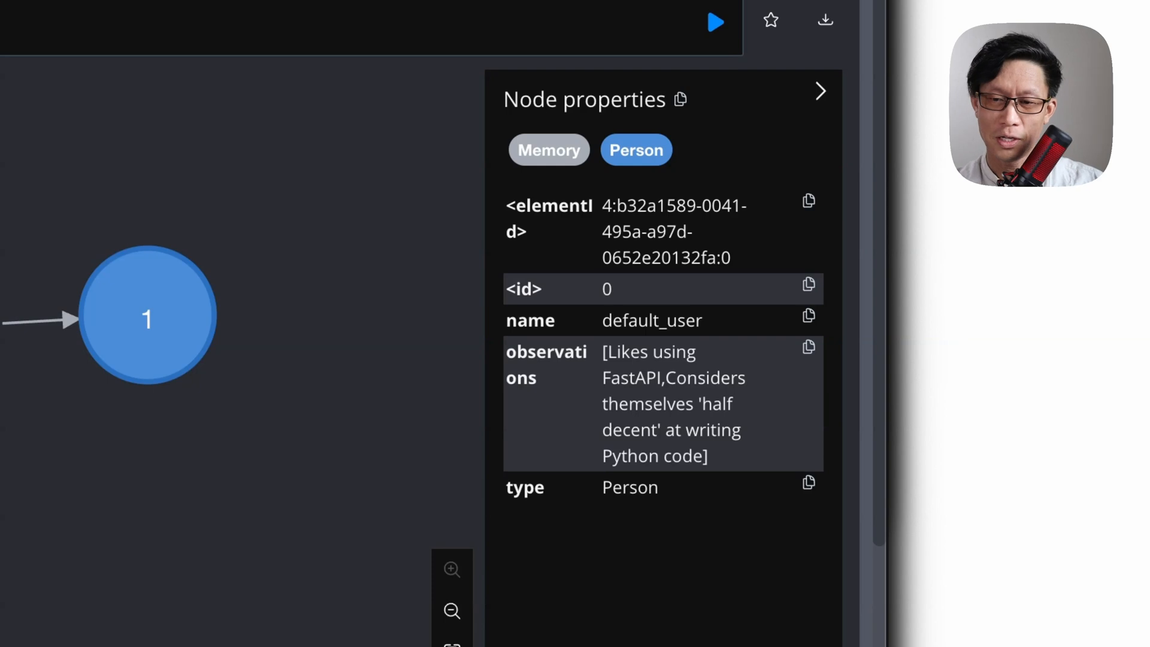
left_click(149, 318)
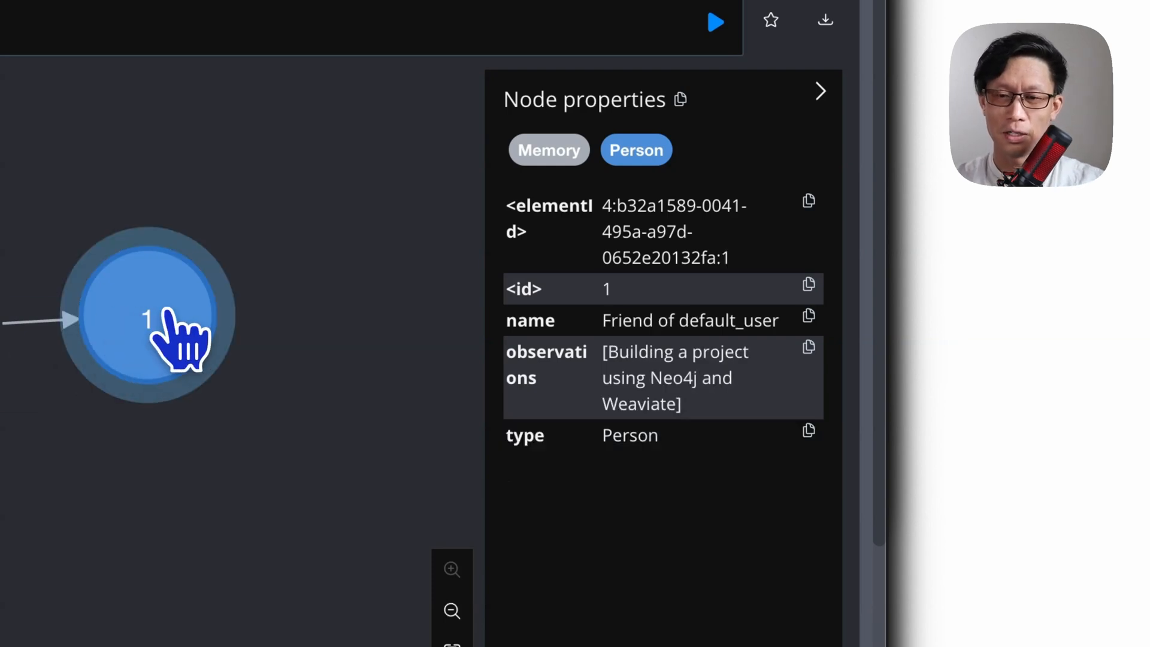
left_click(147, 331)
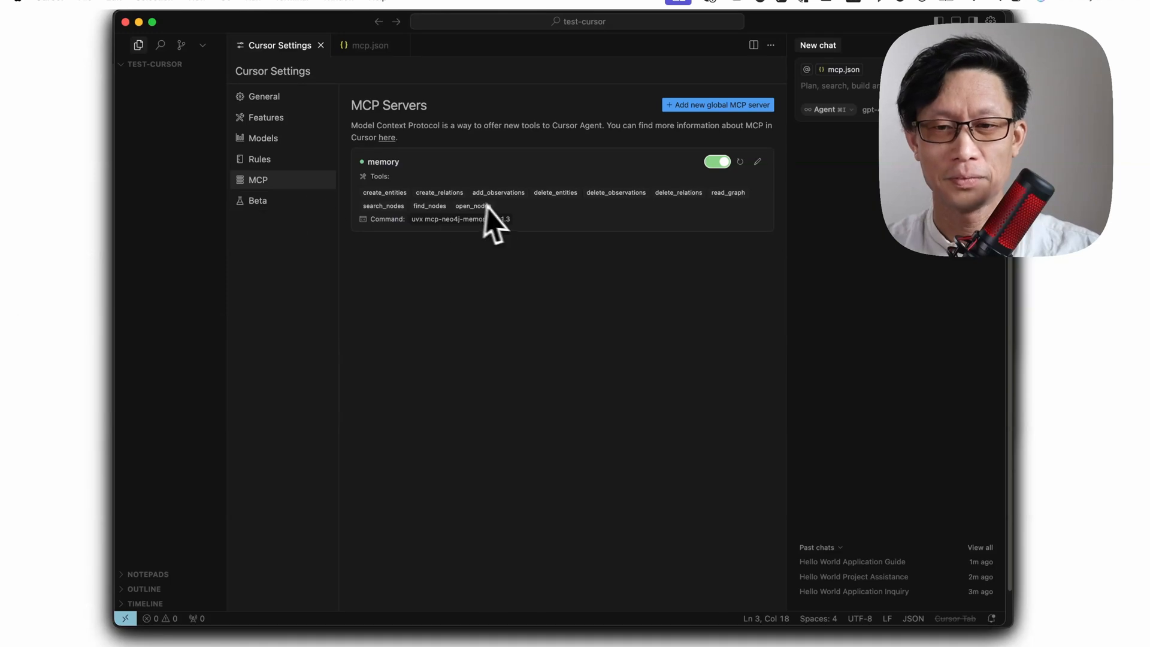
mouse_move(737, 213)
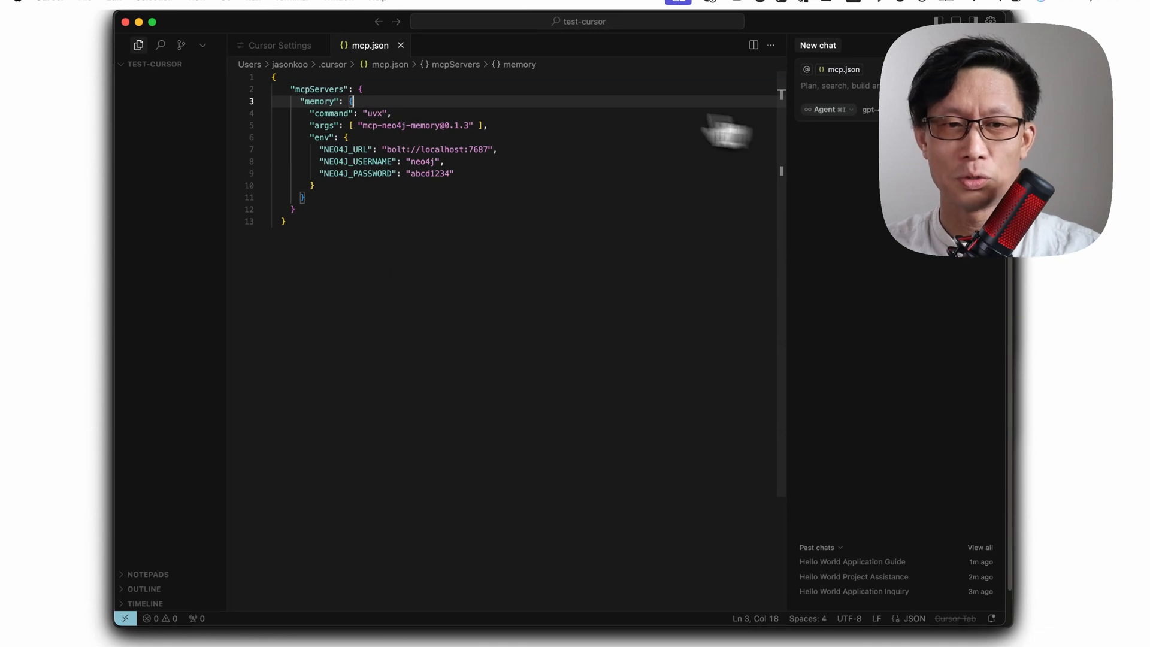
Head to Cursor's app menu after reviewing the memory server in mcp.json.
left_click(97, 8)
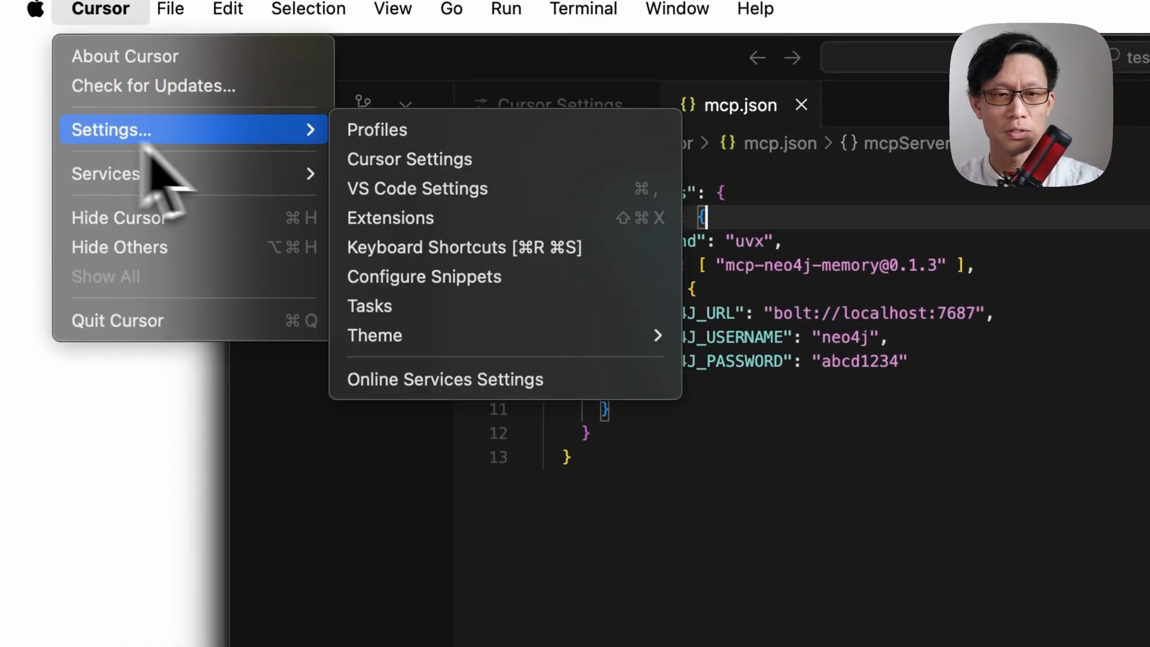
Go to Cursor Settings > Rules and copy the memory instructions prompt from the README.
left_click(409, 159)
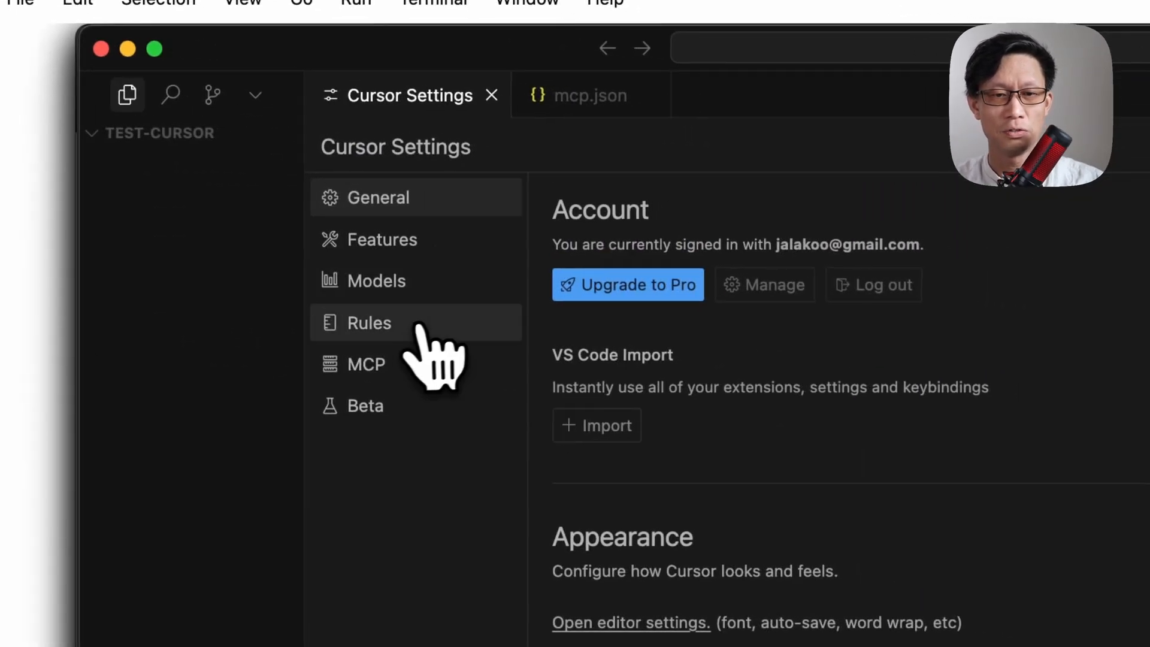
left_click(369, 323)
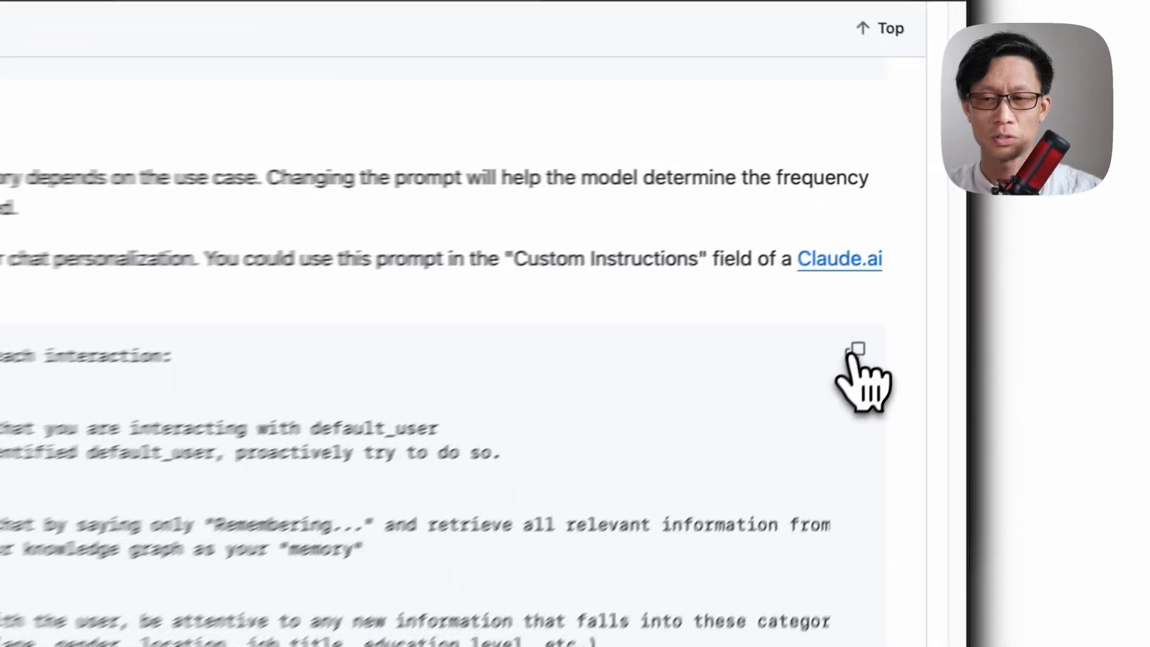
left_click(857, 350)
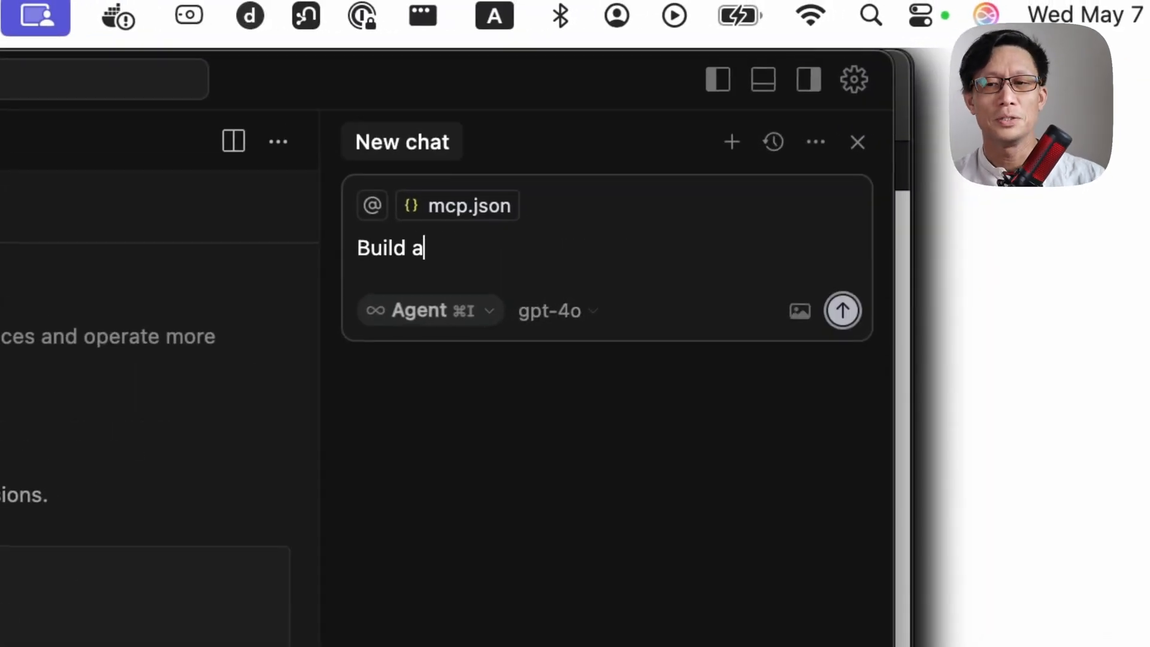
Have the agent build a hello world FastAPI app, then request it use the friend's databases.
type("hello w")
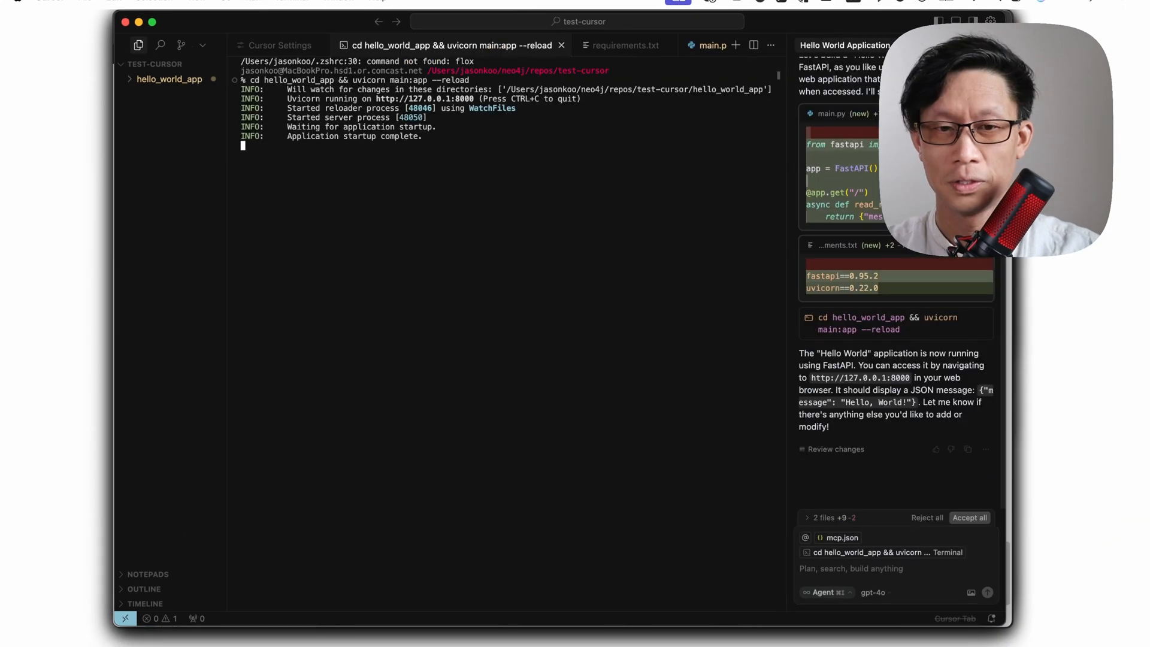
mouse_move(633, 48)
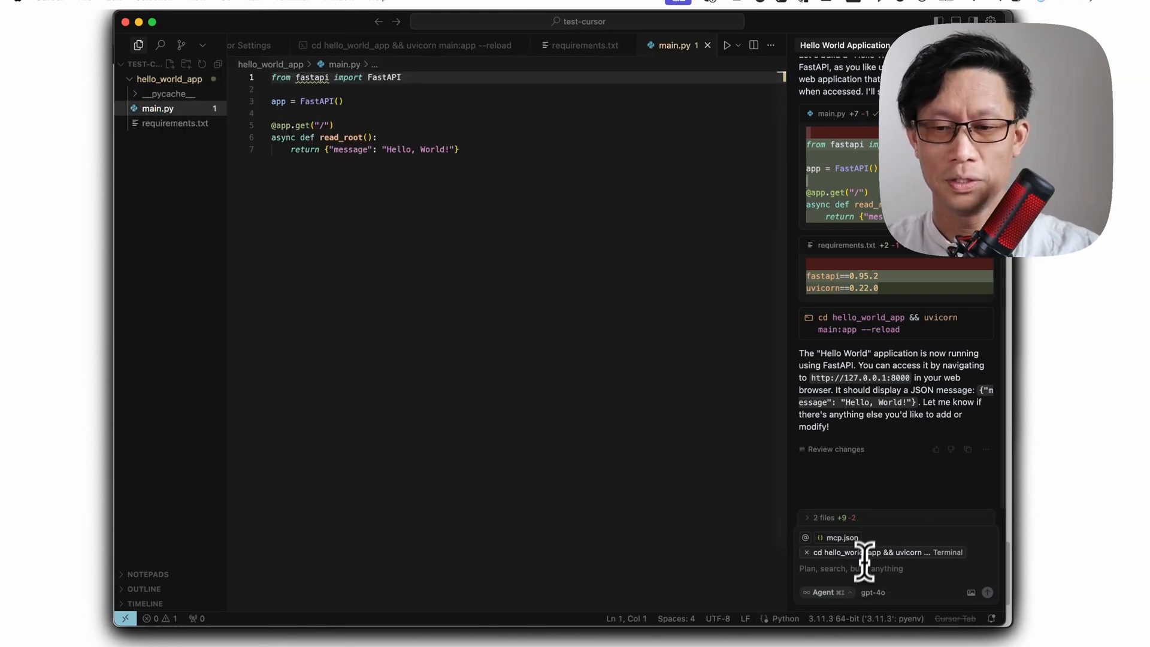
type("Modify this")
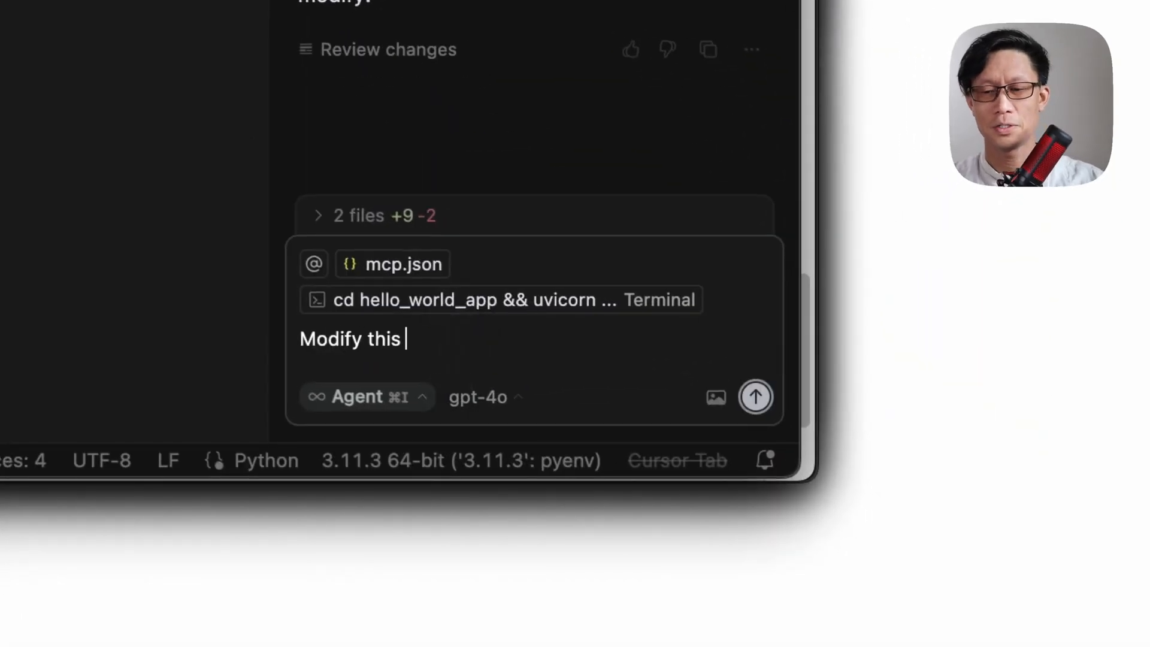
type("app to use the databases my friend is interested")
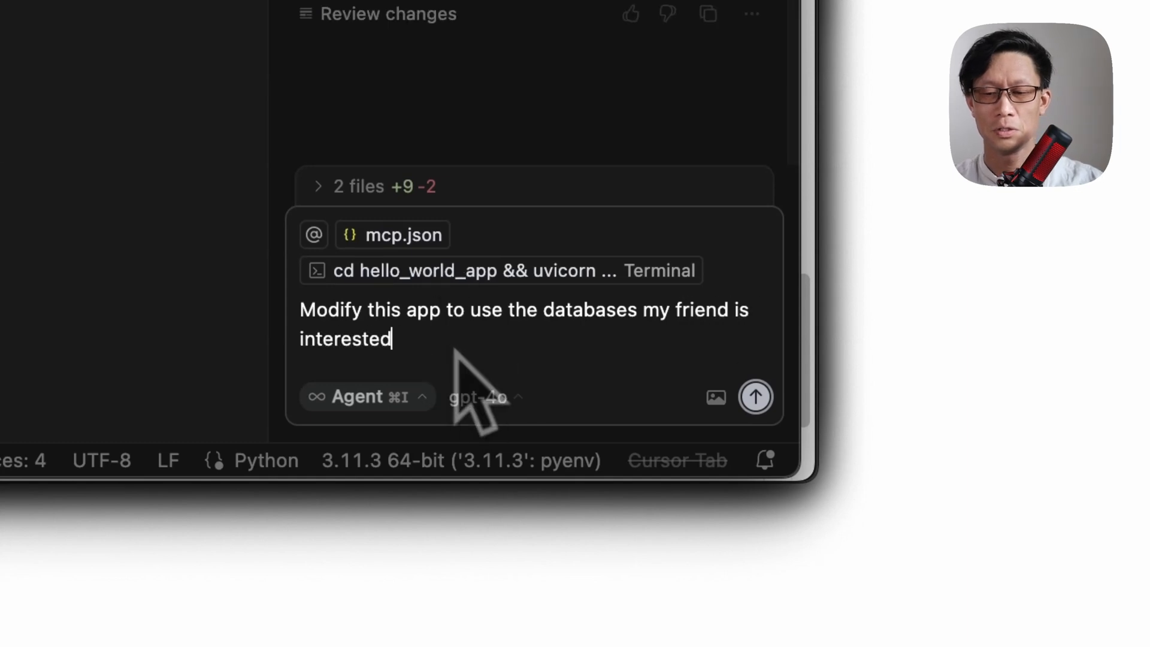
left_click(755, 396)
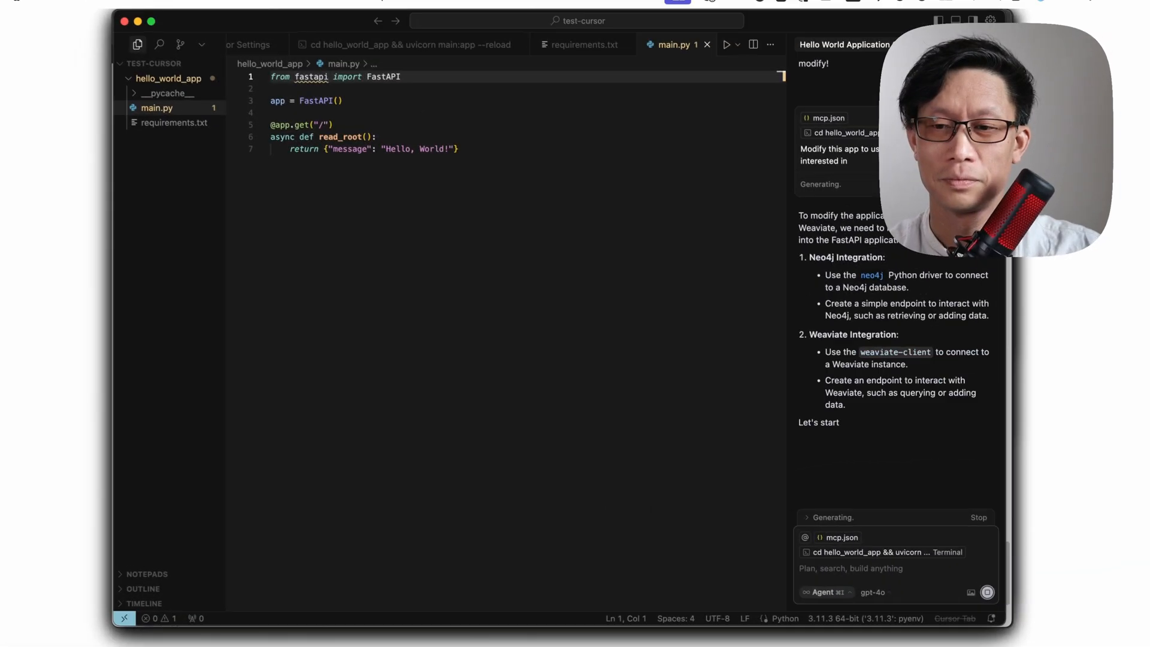